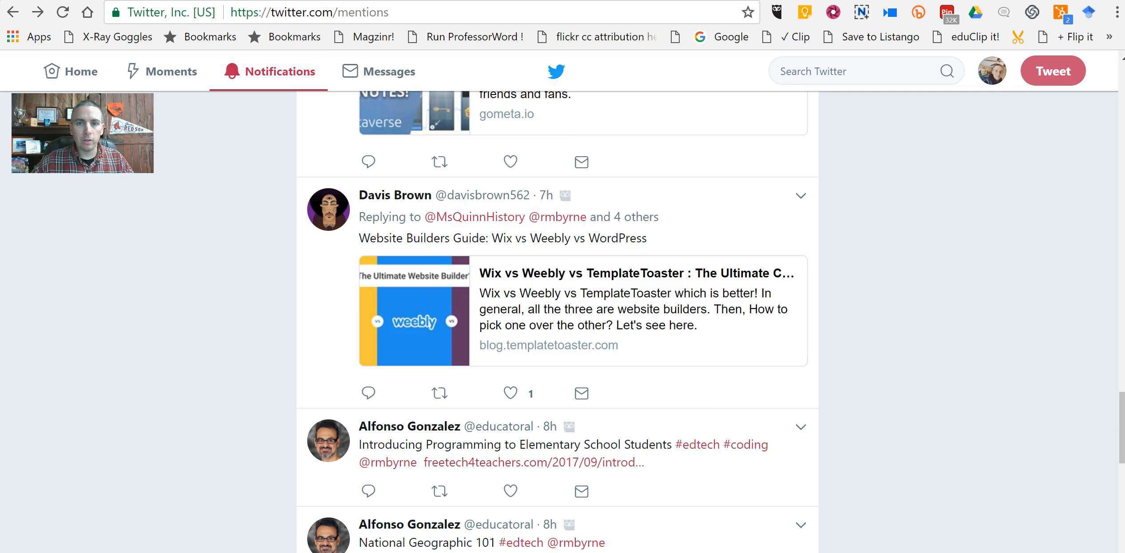
{"action": "mouse_move", "coordinate": [162, 547]}
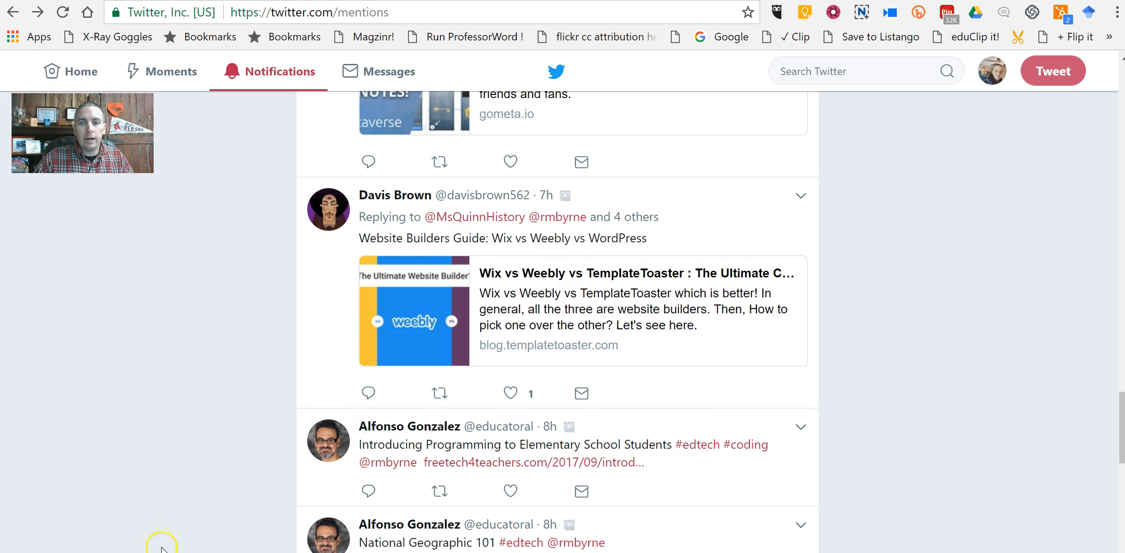
{"action": "mouse_move", "coordinate": [771, 234]}
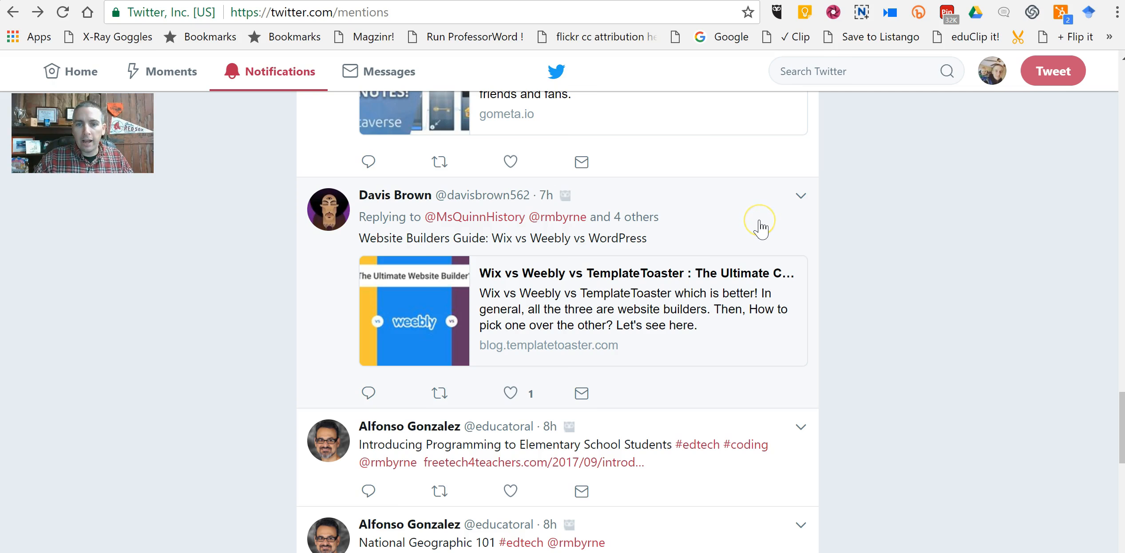
{"action": "left_click", "coordinate": [505, 238]}
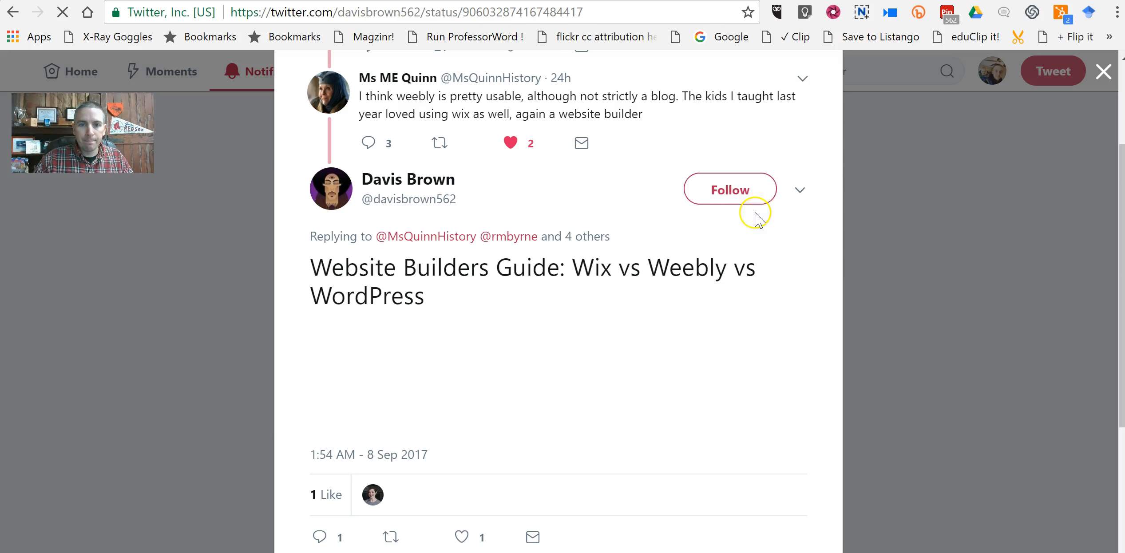
{"action": "scroll", "scroll_direction": "up", "scroll_amount": 3}
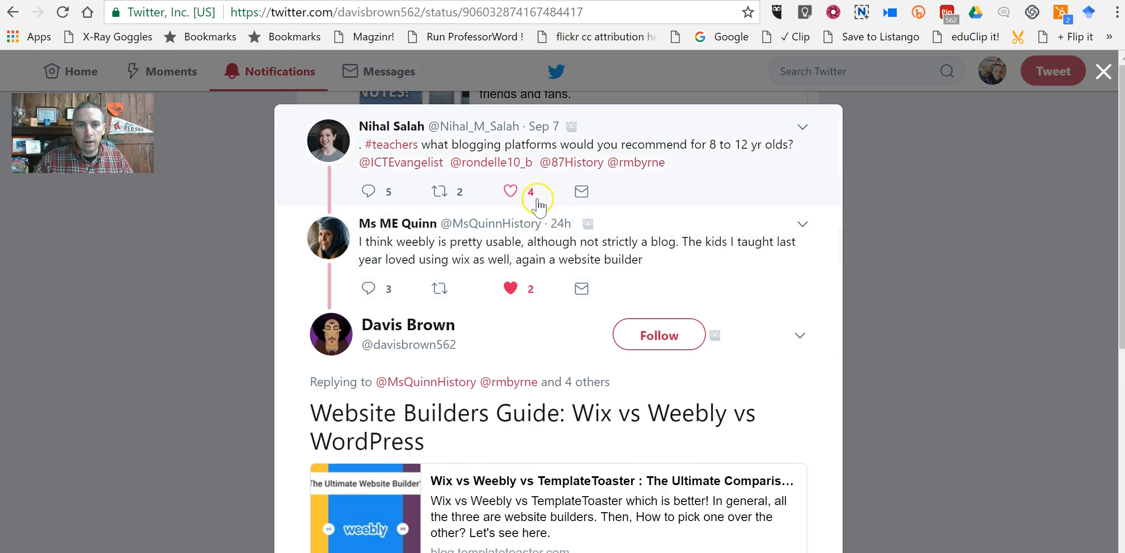
{"action": "mouse_move", "coordinate": [718, 156]}
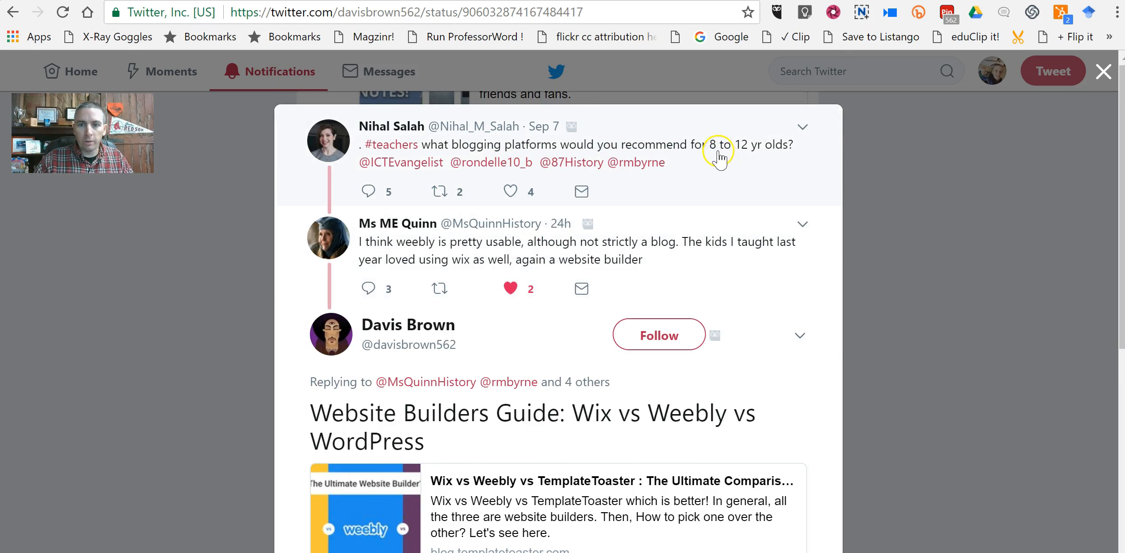
{"action": "scroll", "scroll_direction": "down", "scroll_amount": 3}
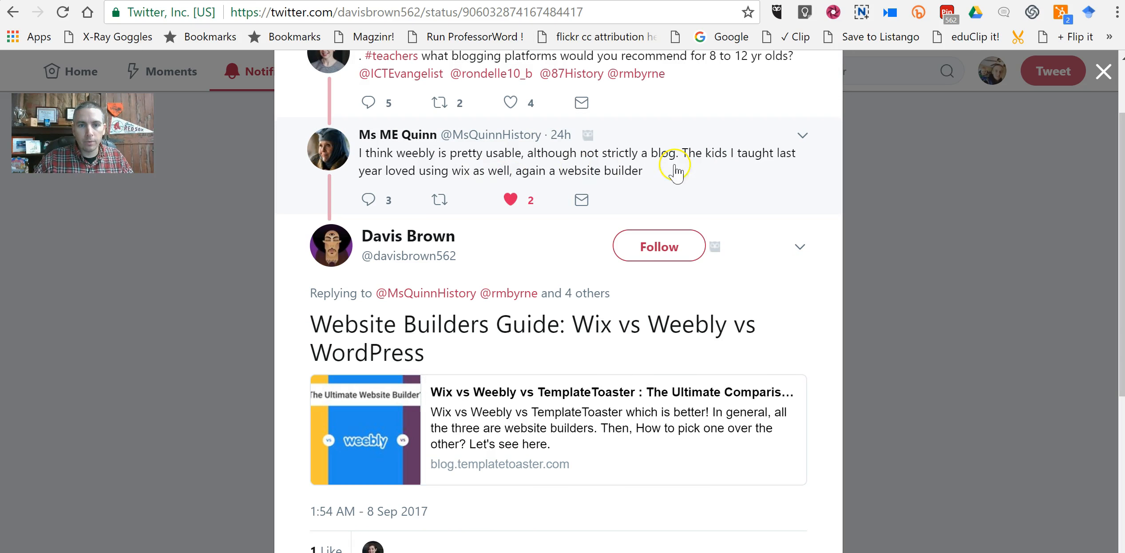
{"action": "mouse_move", "coordinate": [865, 230]}
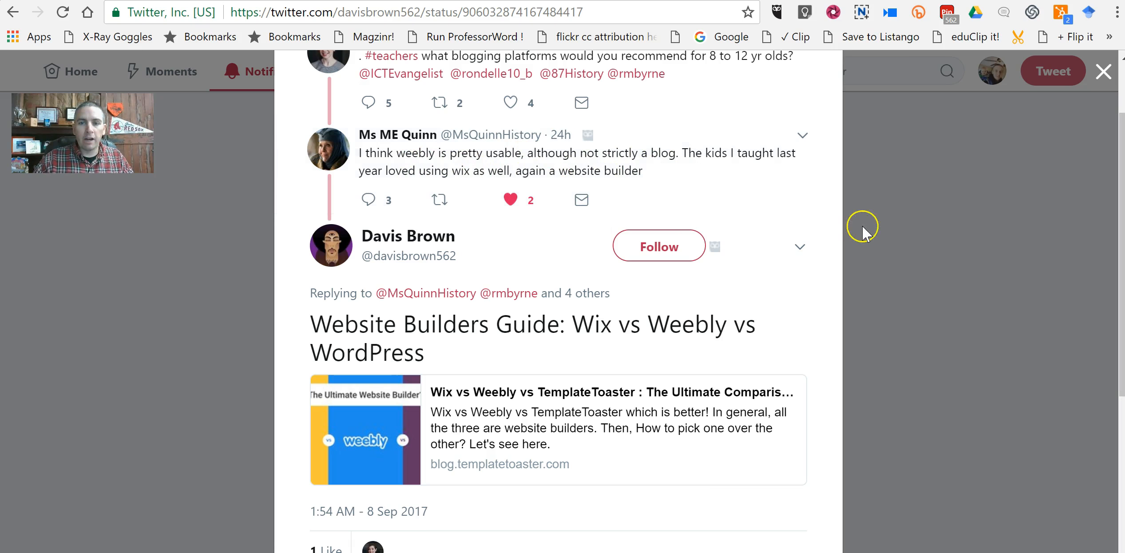
{"action": "mouse_move", "coordinate": [921, 274]}
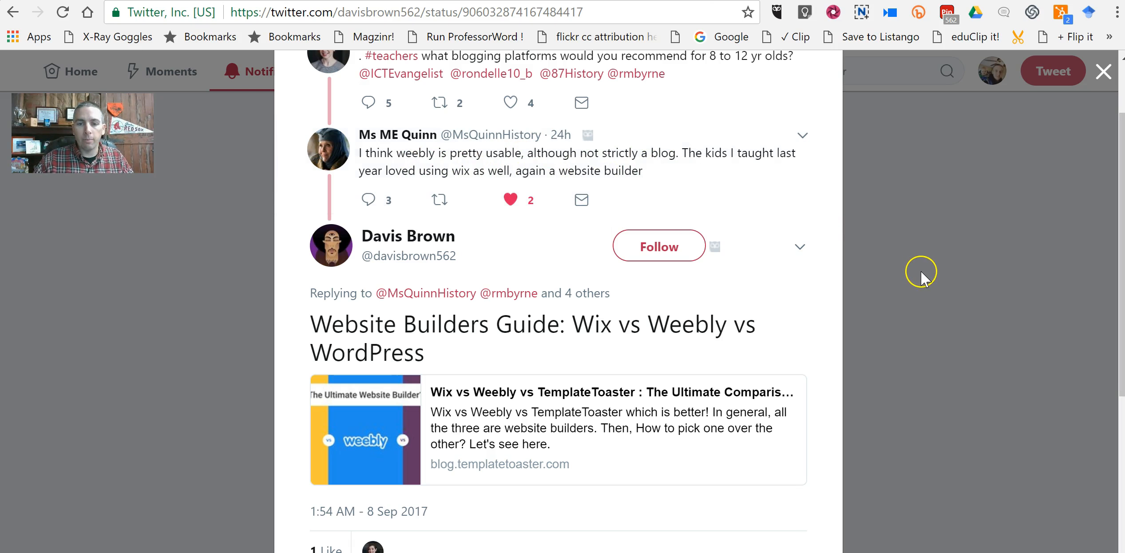
{"action": "mouse_move", "coordinate": [926, 282]}
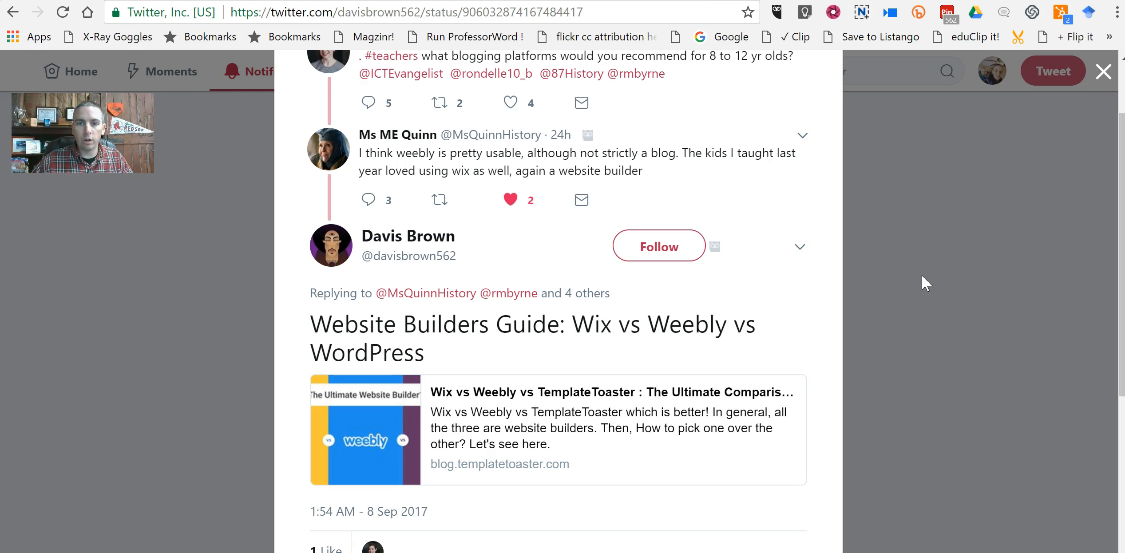
{"action": "mouse_move", "coordinate": [454, 287]}
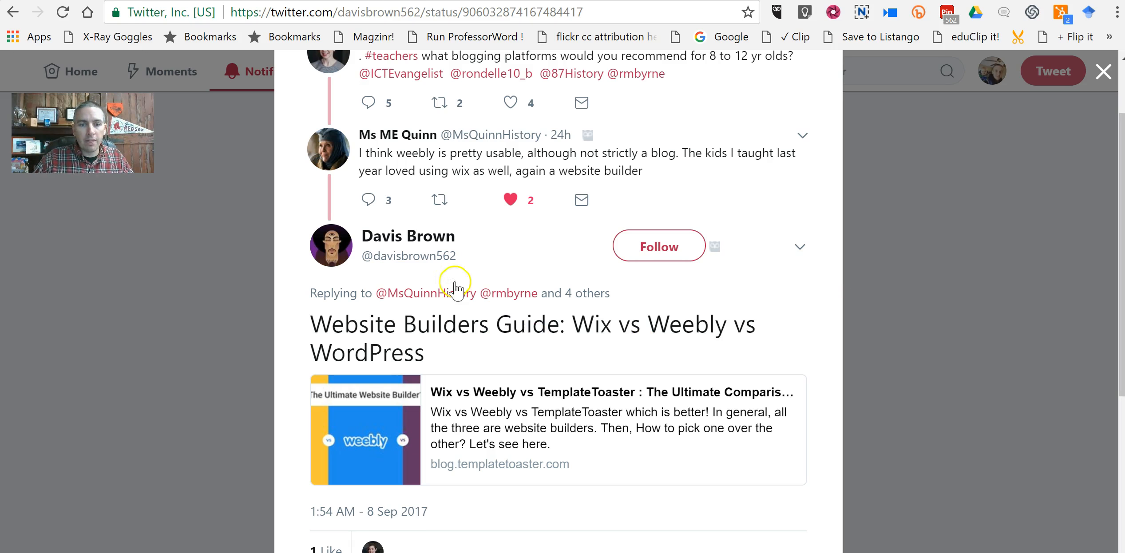
{"action": "mouse_move", "coordinate": [407, 236]}
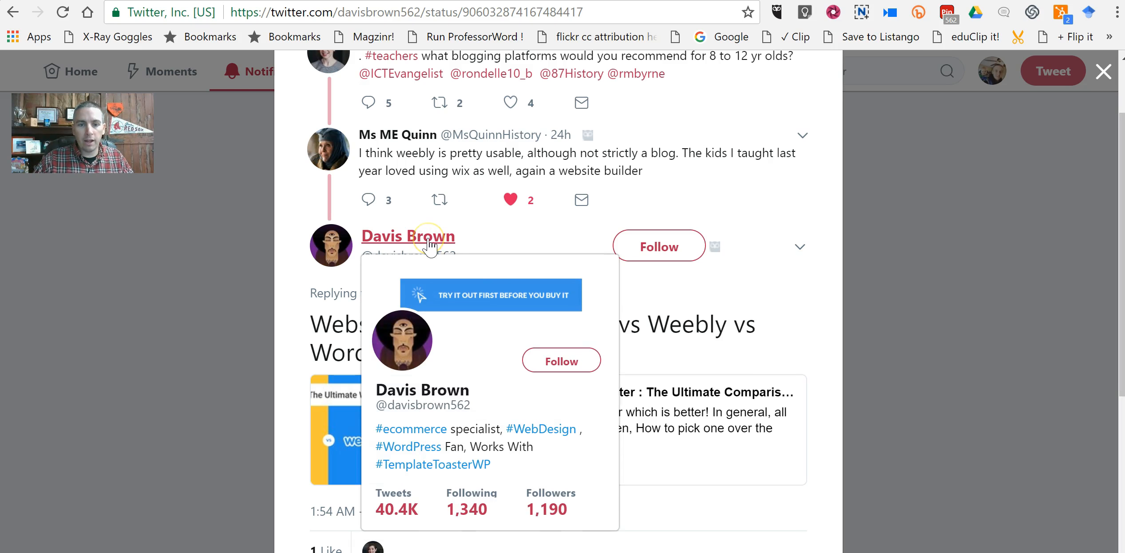
{"action": "mouse_move", "coordinate": [474, 373]}
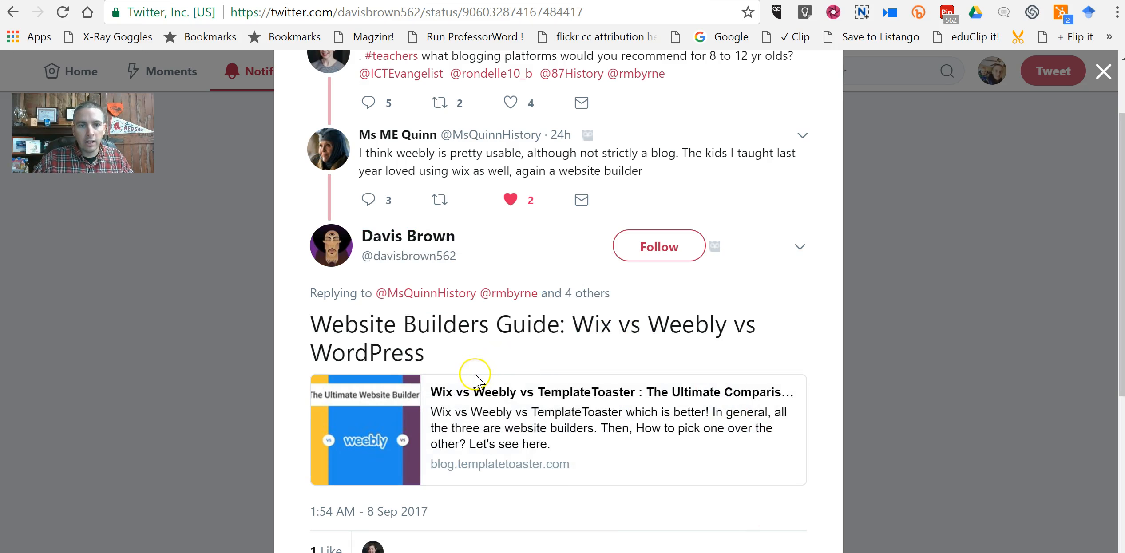
{"action": "scroll", "scroll_direction": "down", "scroll_amount": 3}
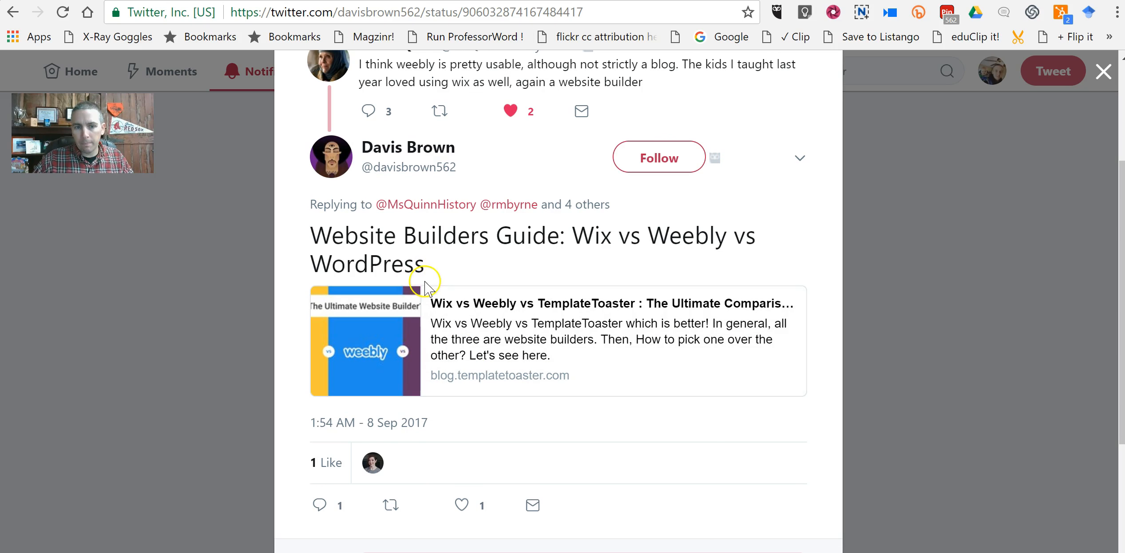
{"action": "mouse_move", "coordinate": [391, 241]}
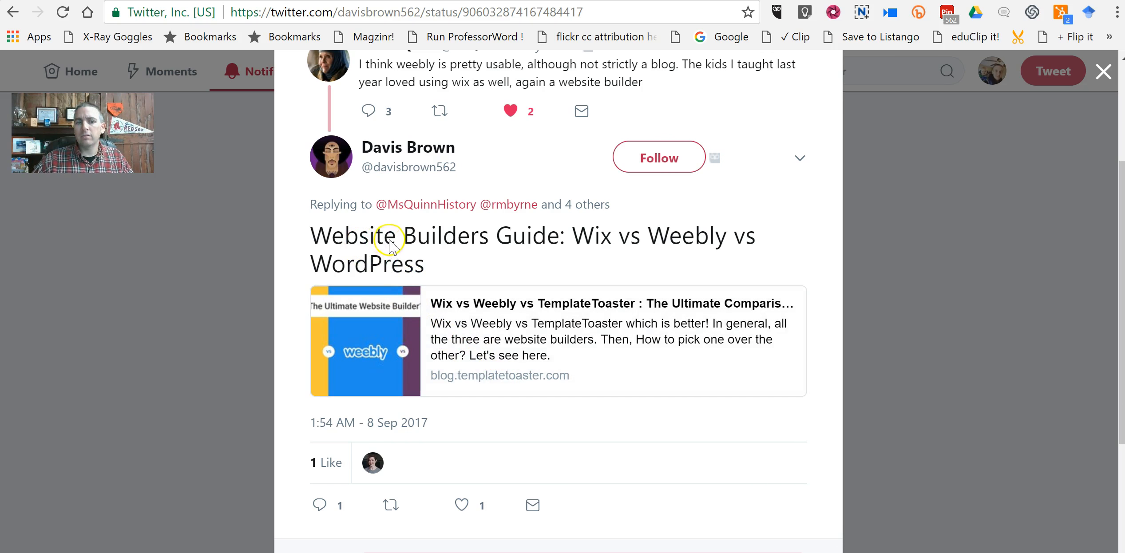
{"action": "mouse_move", "coordinate": [434, 228]}
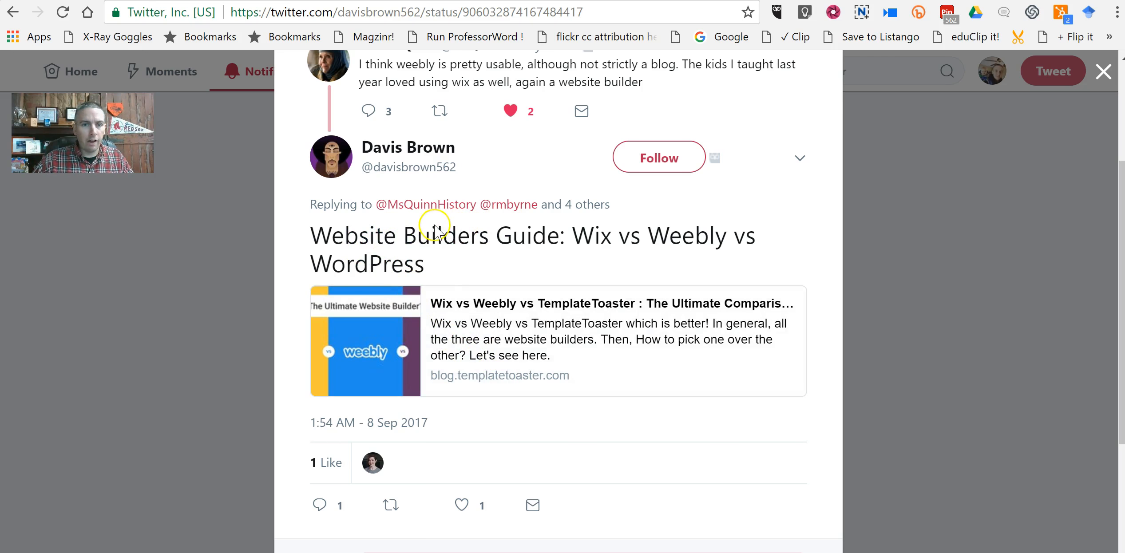
{"action": "mouse_move", "coordinate": [414, 261]}
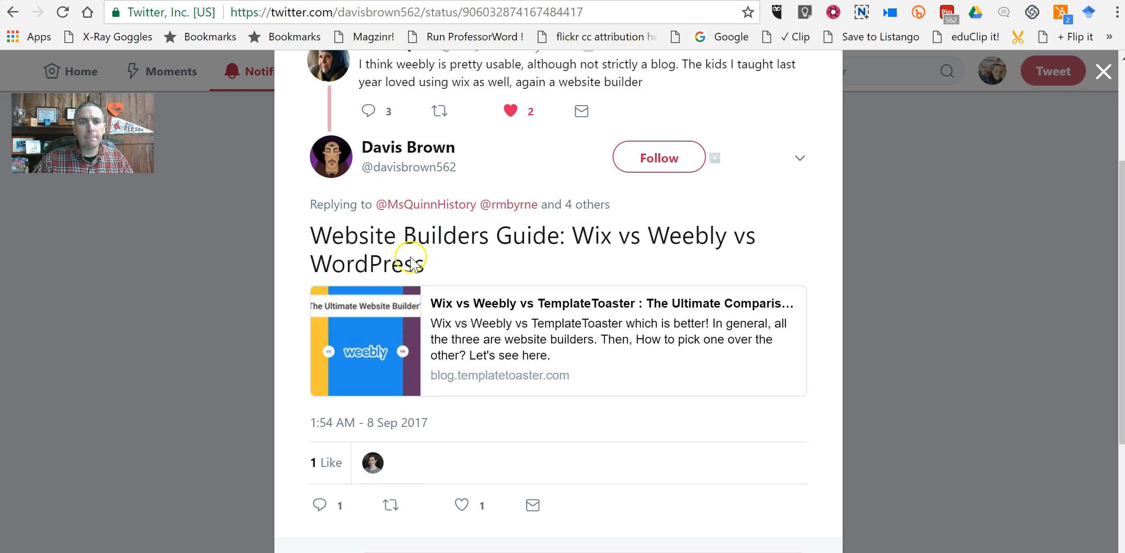
{"action": "mouse_move", "coordinate": [599, 243]}
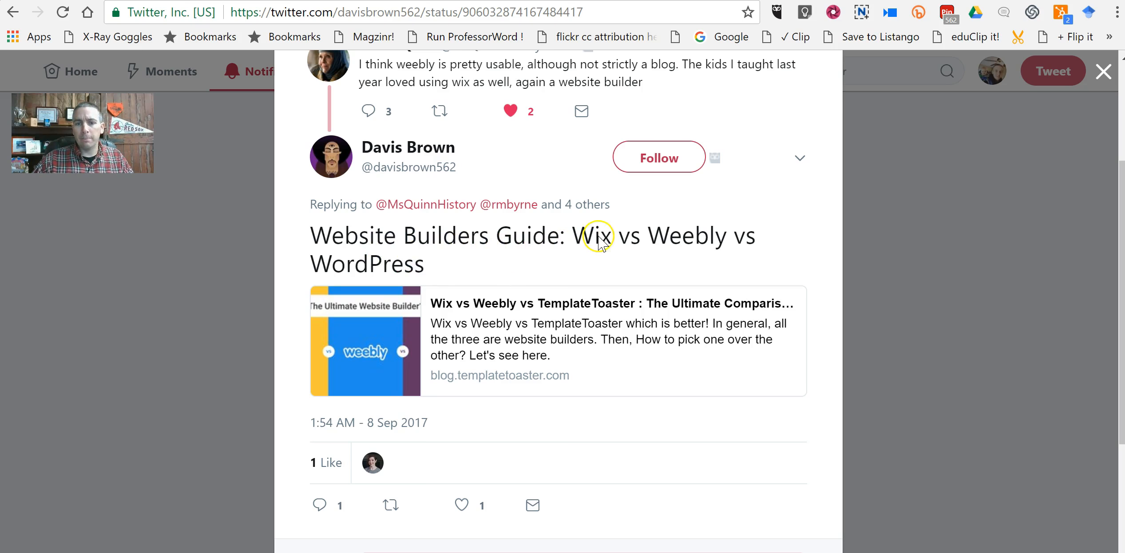
{"action": "mouse_move", "coordinate": [440, 287]}
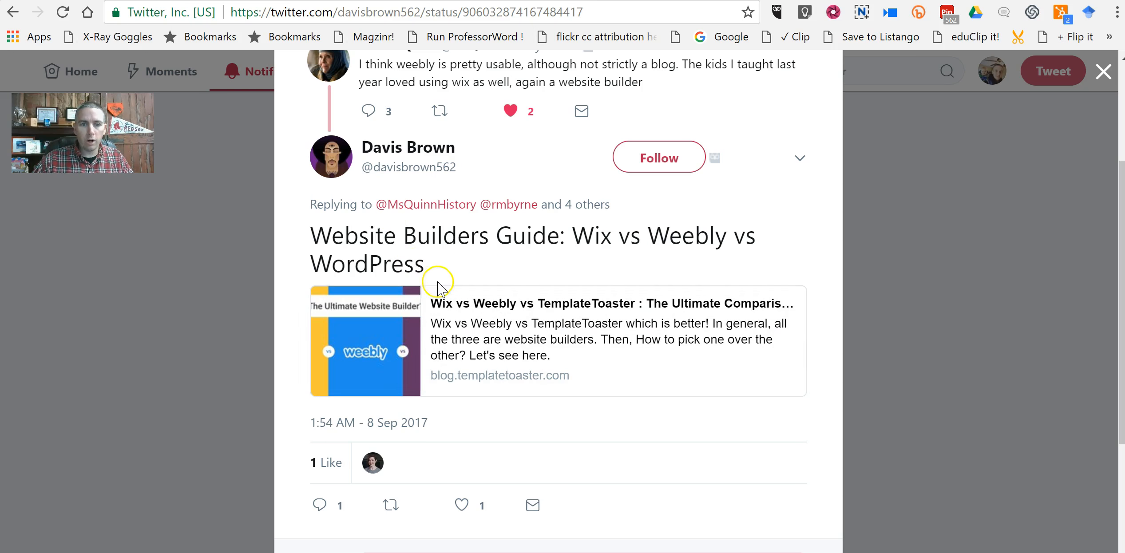
{"action": "mouse_move", "coordinate": [407, 148]}
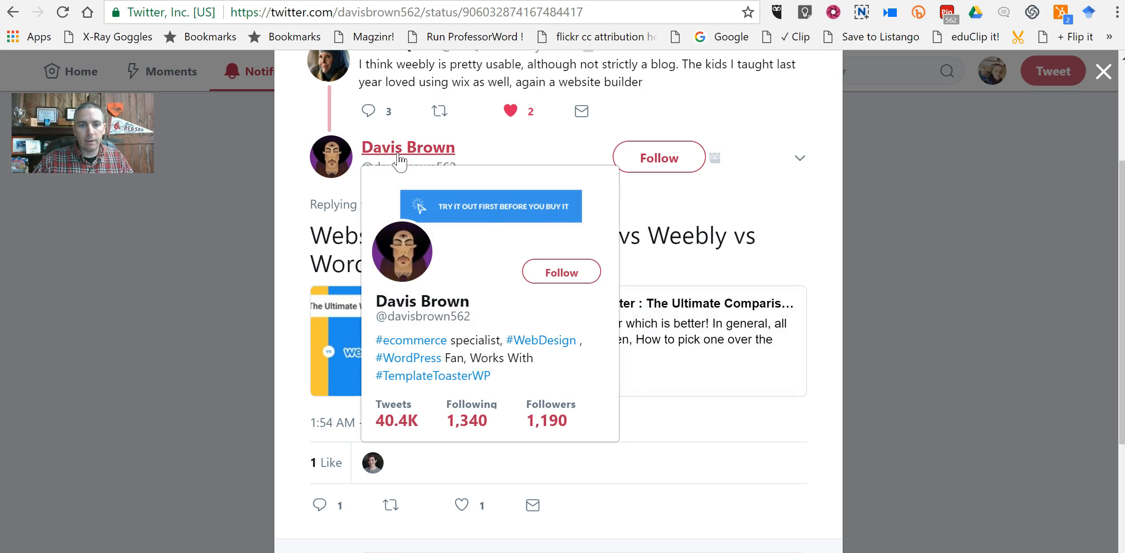
{"action": "mouse_move", "coordinate": [552, 317]}
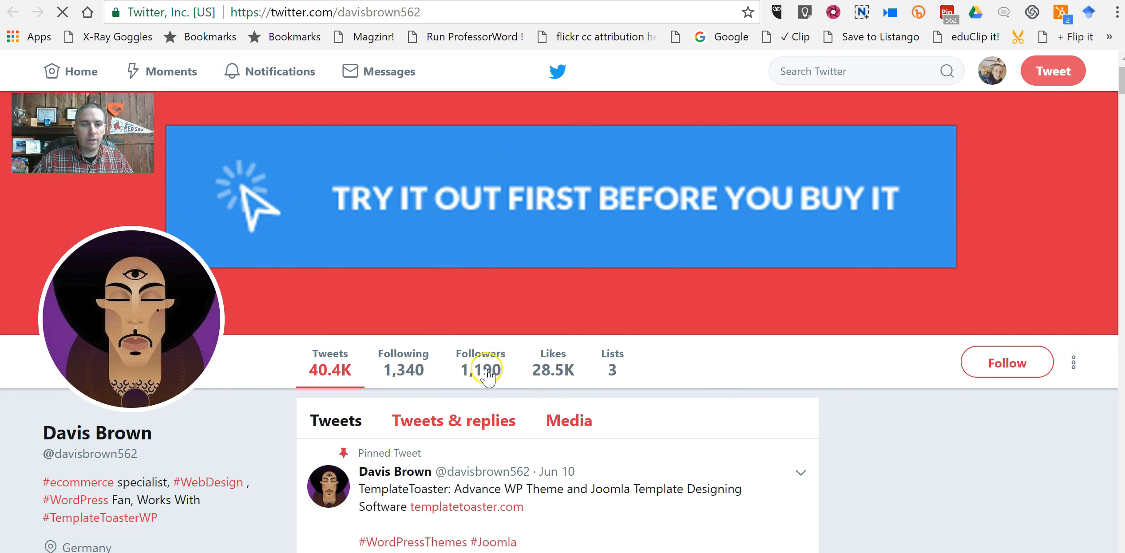
{"action": "scroll", "scroll_direction": "down", "scroll_amount": 3}
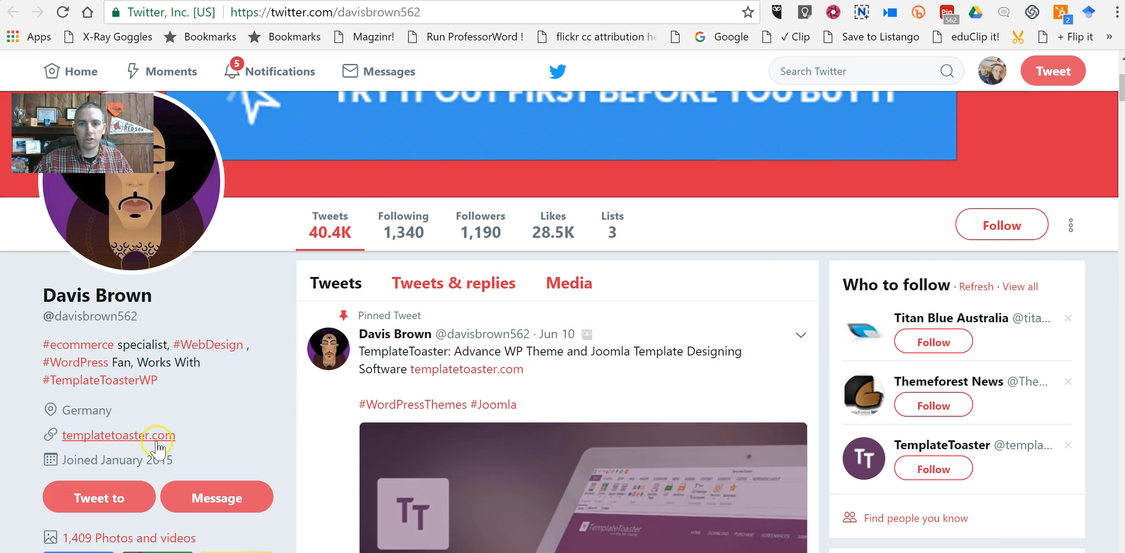
{"action": "left_click", "coordinate": [117, 436]}
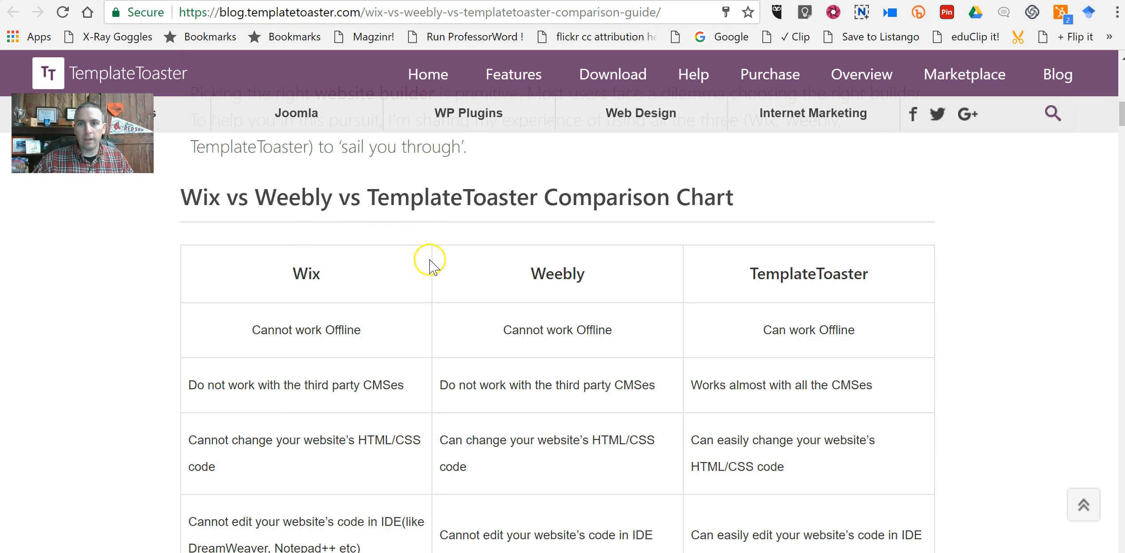
{"action": "scroll", "scroll_direction": "down", "scroll_amount": 3}
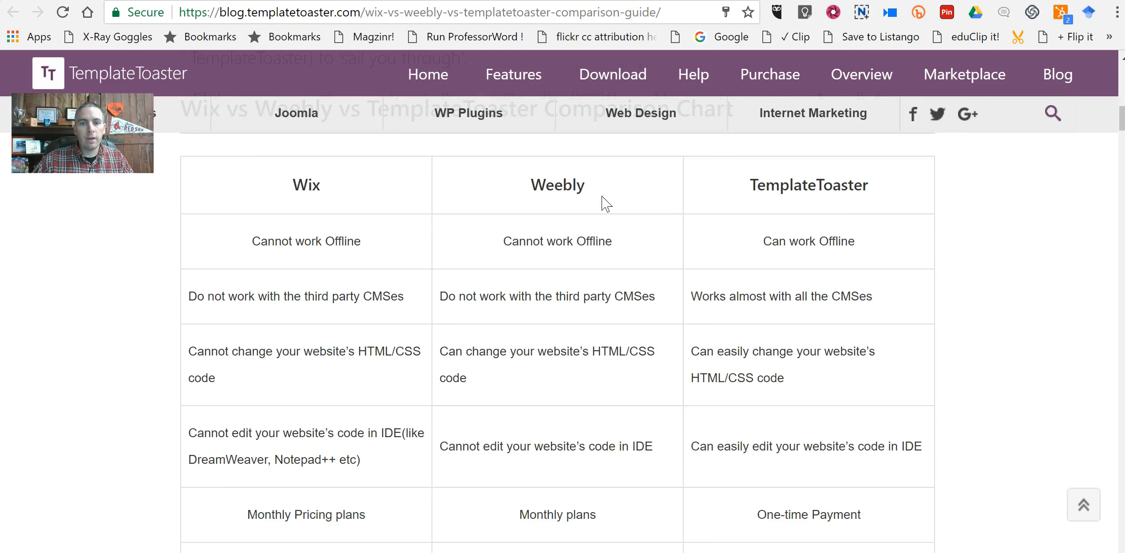
{"action": "scroll", "scroll_direction": "down", "scroll_amount": 3}
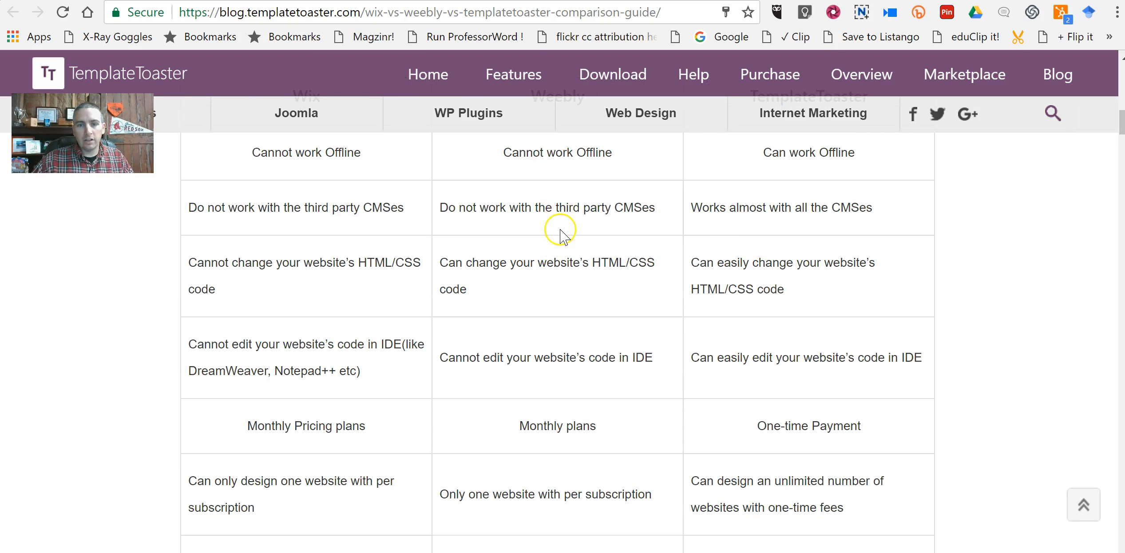
{"action": "scroll", "scroll_direction": "up", "scroll_amount": 3}
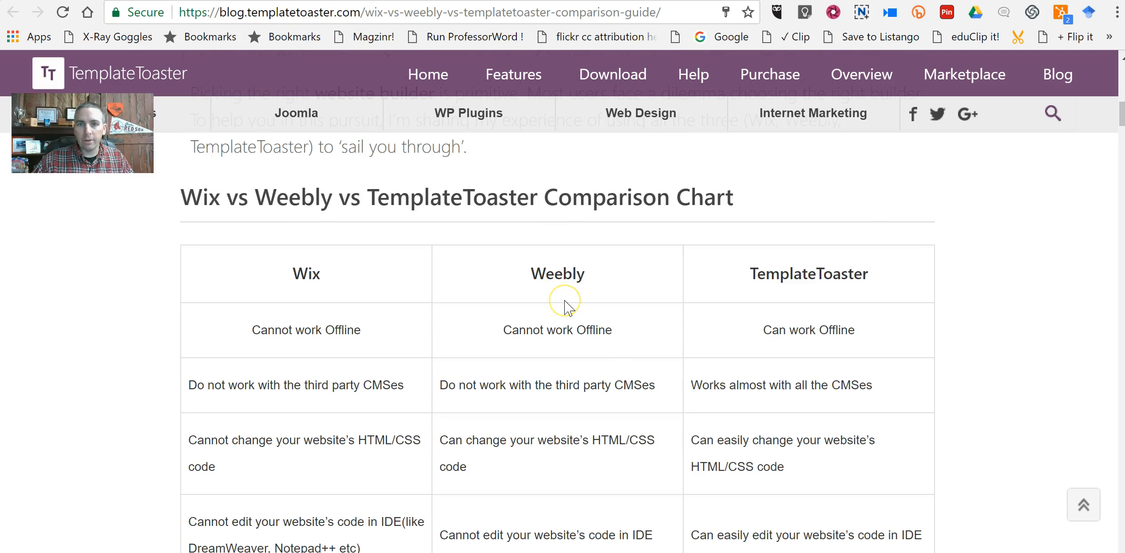
{"action": "scroll", "scroll_direction": "down", "scroll_amount": 3}
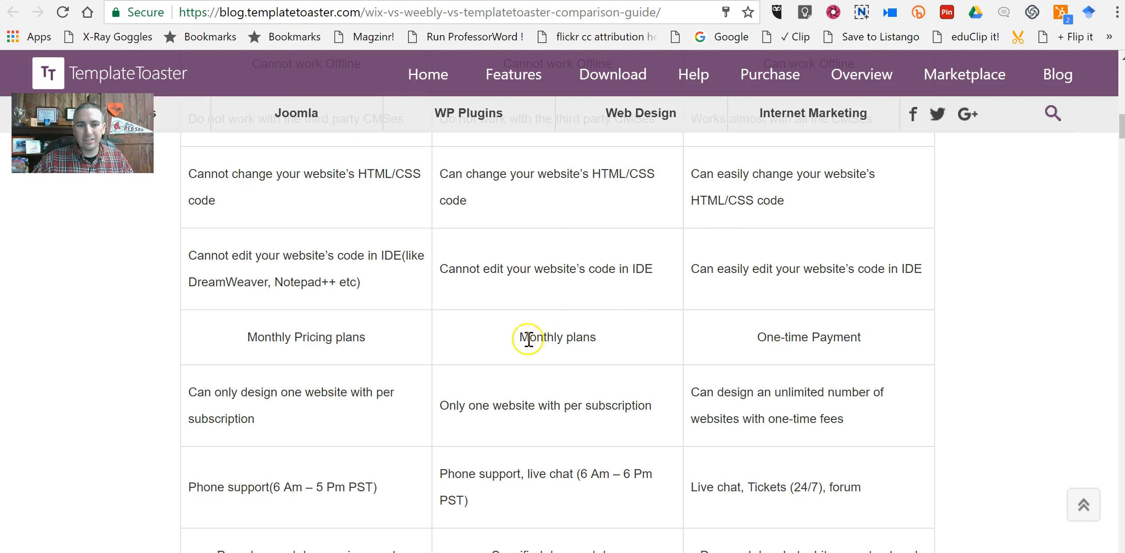
{"action": "mouse_move", "coordinate": [499, 356]}
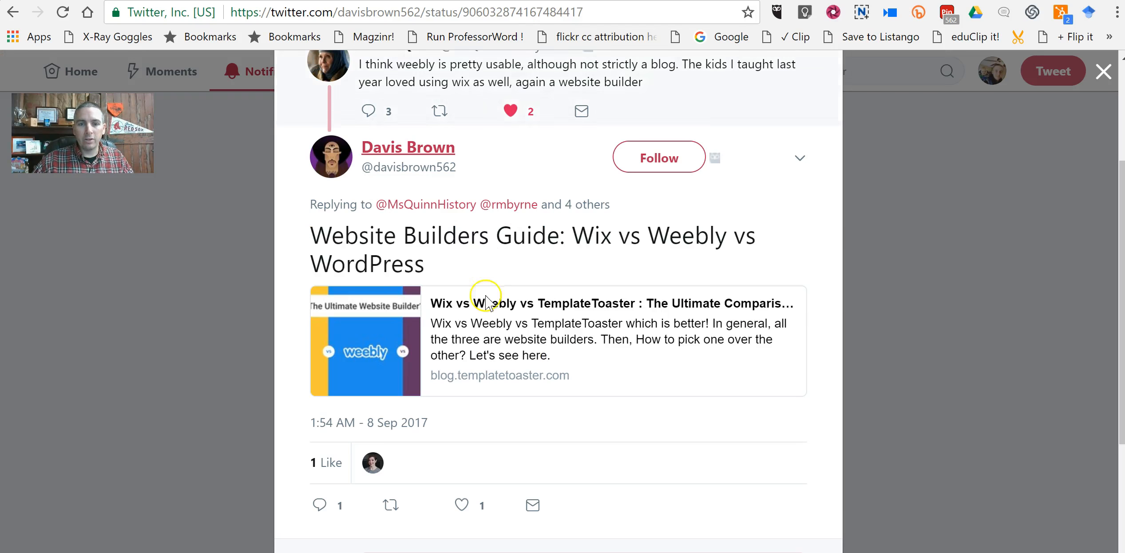
{"action": "mouse_move", "coordinate": [397, 194]}
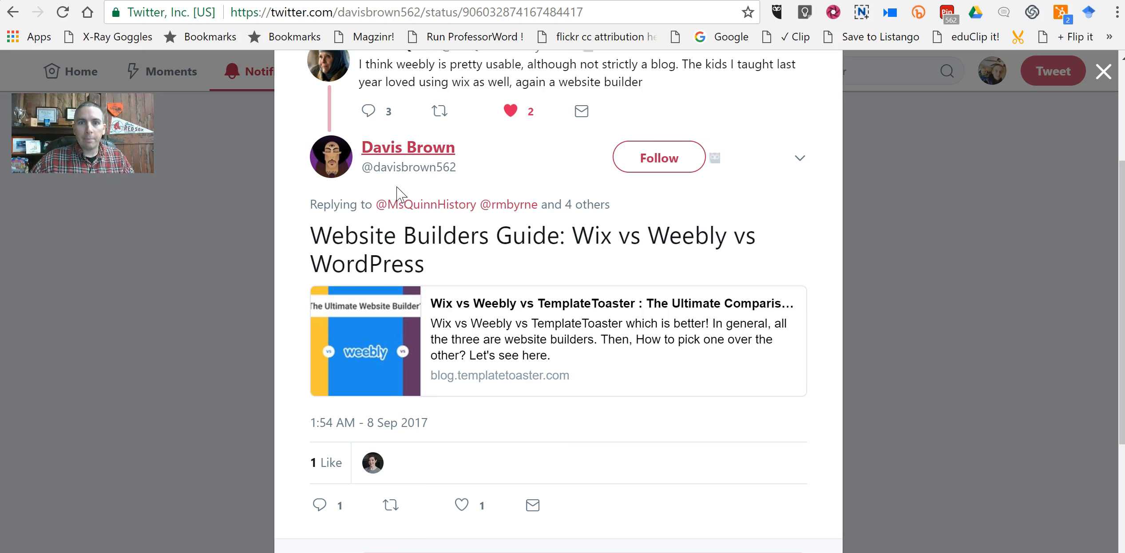
{"action": "mouse_move", "coordinate": [394, 182]}
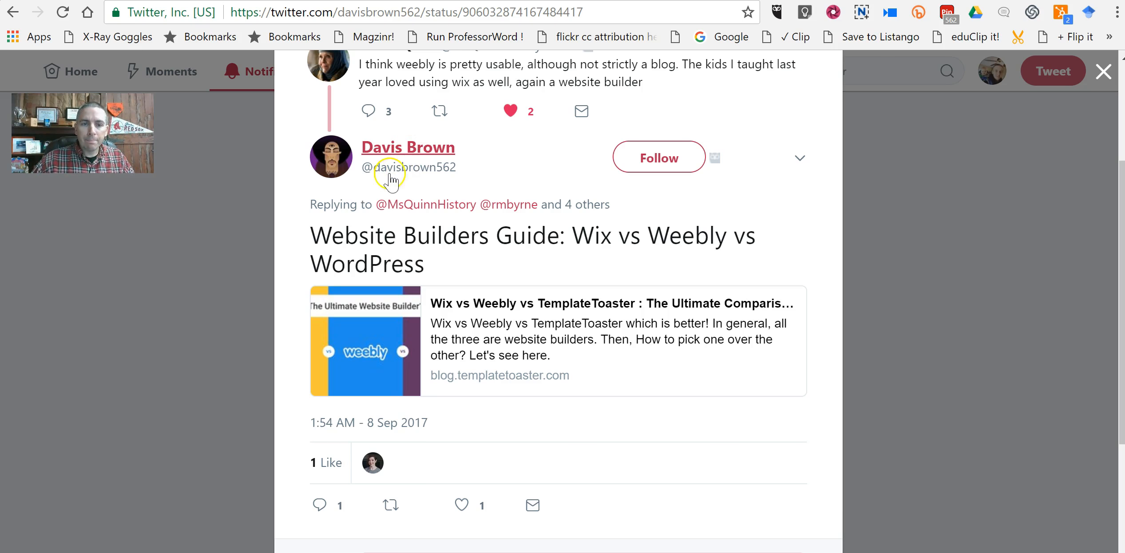
{"action": "mouse_move", "coordinate": [415, 152]}
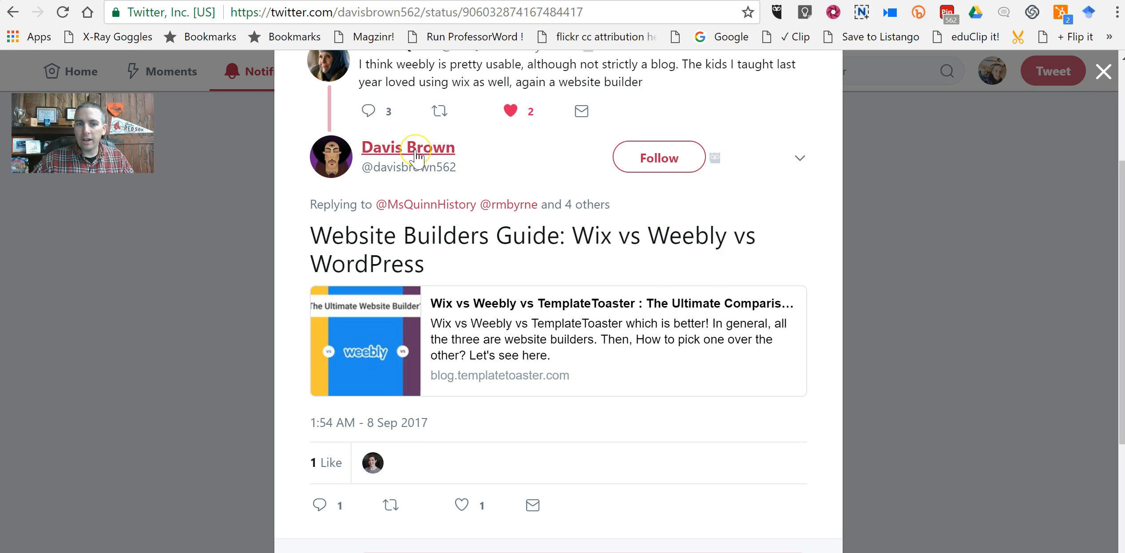
{"action": "mouse_move", "coordinate": [408, 148]}
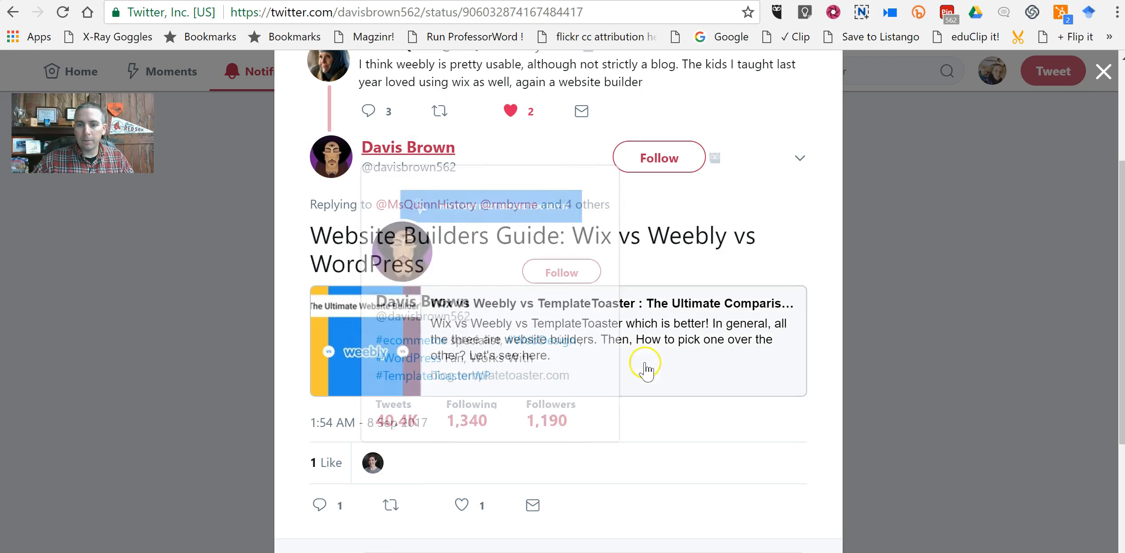
{"action": "mouse_move", "coordinate": [552, 355]}
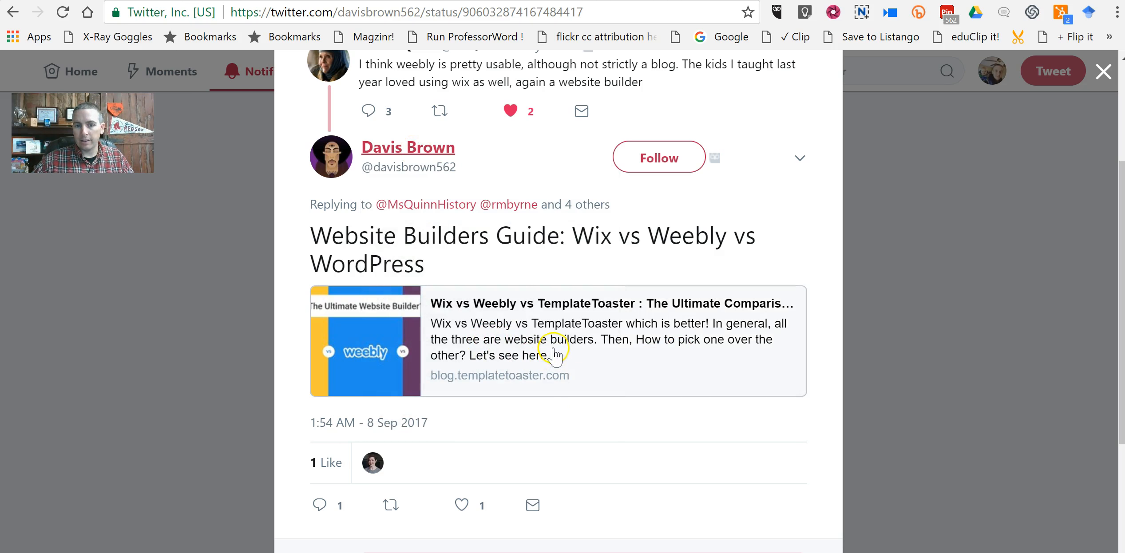
{"action": "mouse_move", "coordinate": [408, 148]}
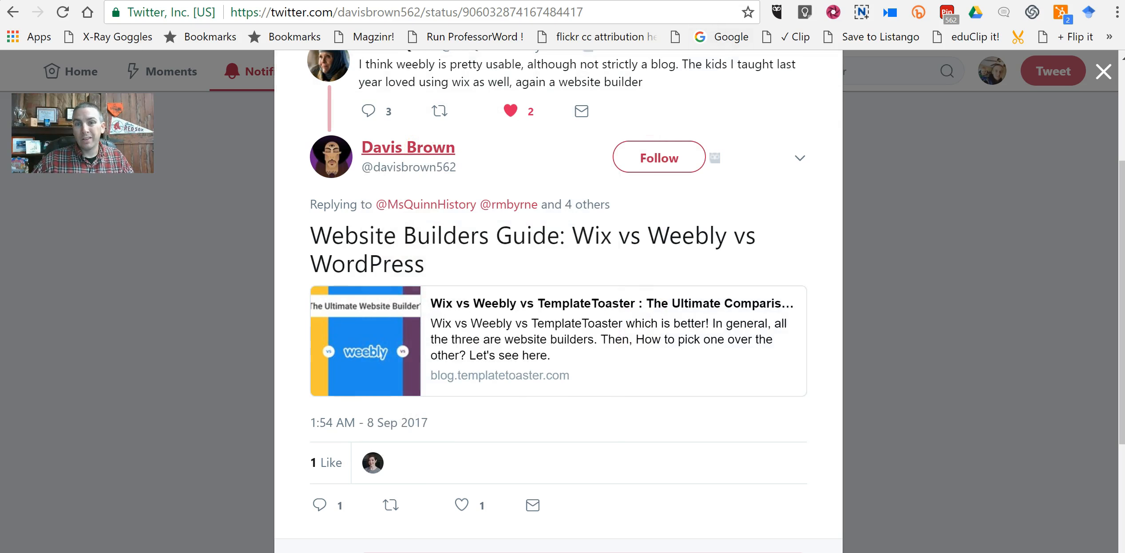
Step: Reopen the TemplateToaster comparison article from the reply's link card and view the chart's top rows
{"action": "left_click", "coordinate": [559, 340]}
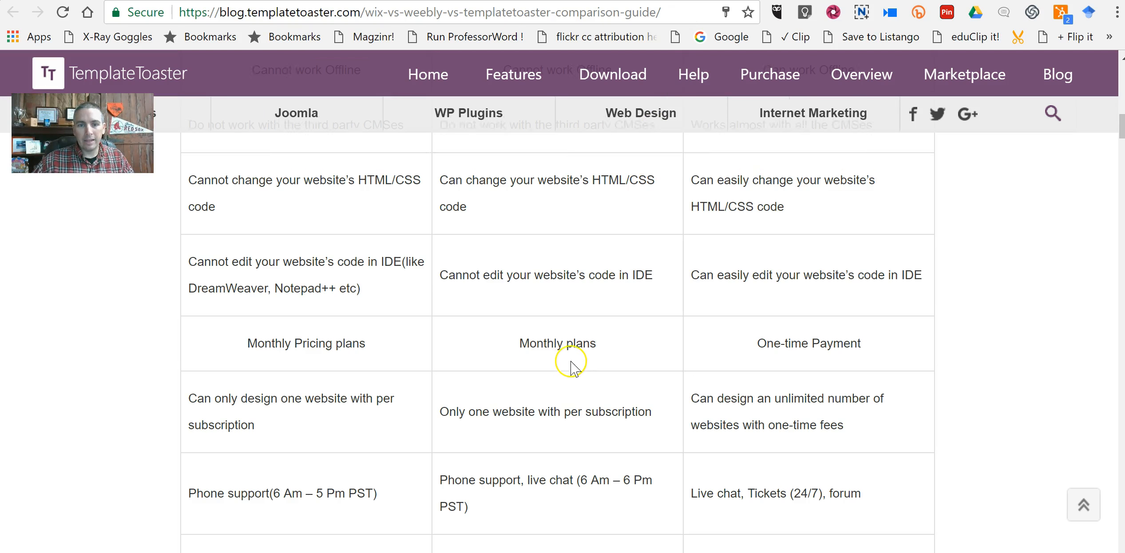
{"action": "scroll", "scroll_direction": "up", "scroll_amount": 3}
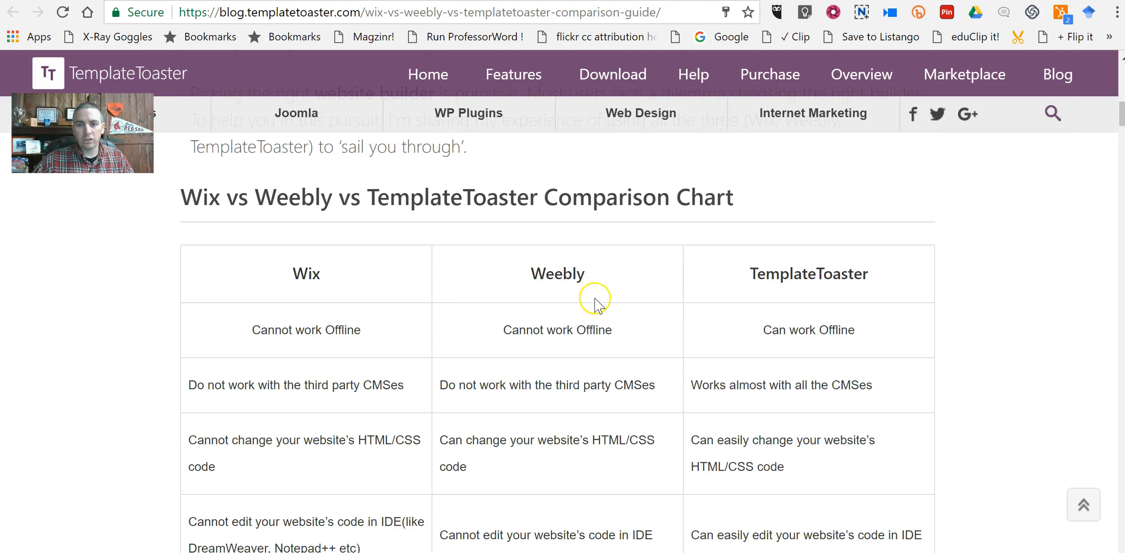
{"action": "scroll", "scroll_direction": "down", "scroll_amount": 3}
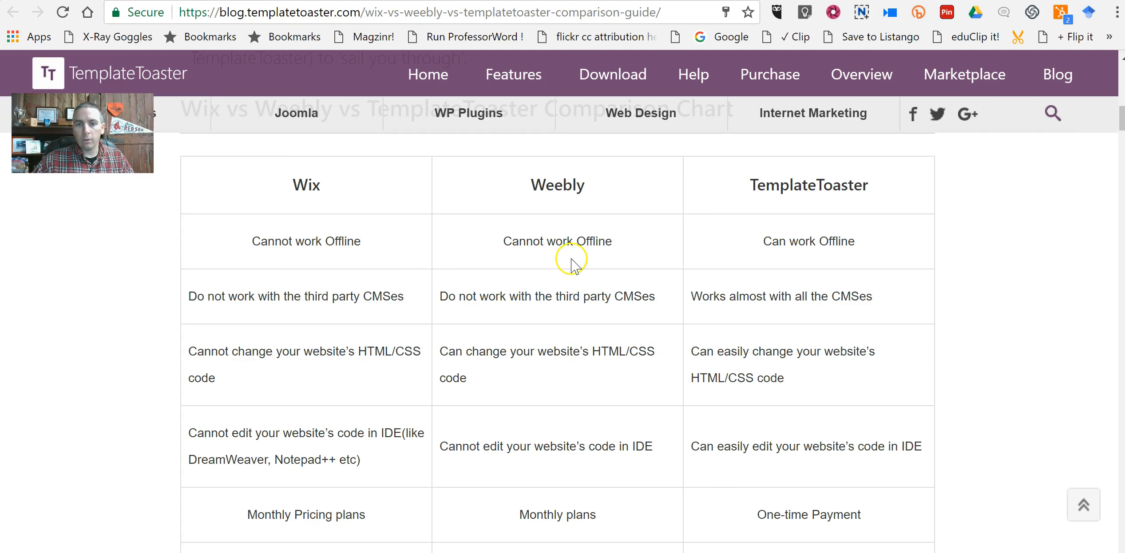